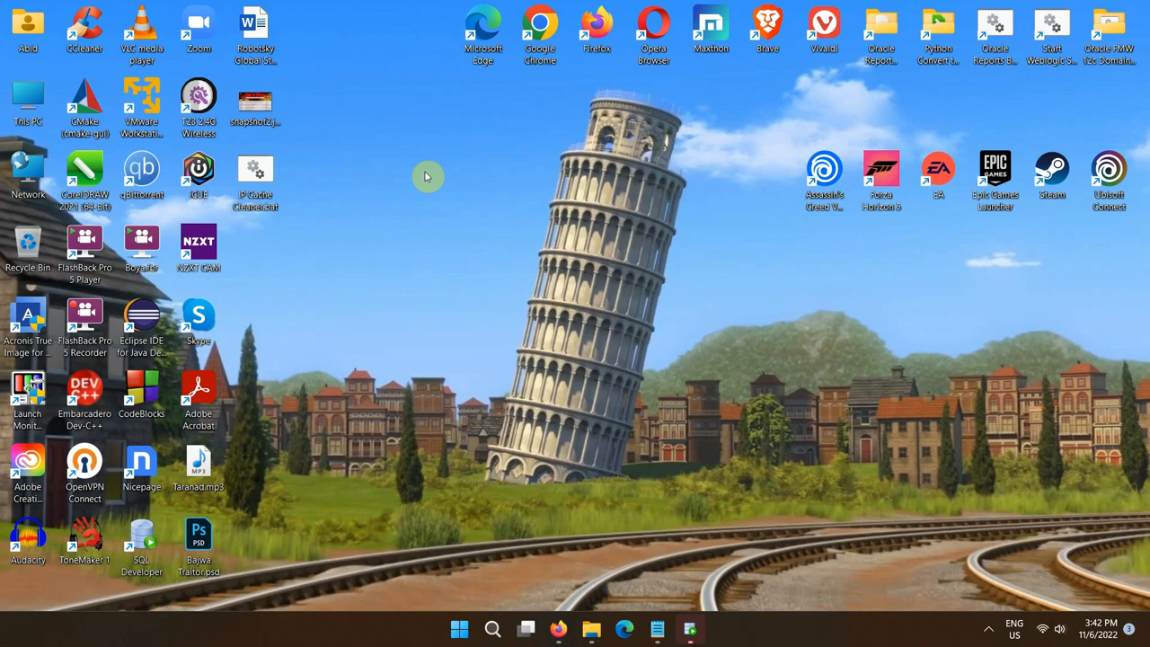
pyautogui.moveTo(615, 548)
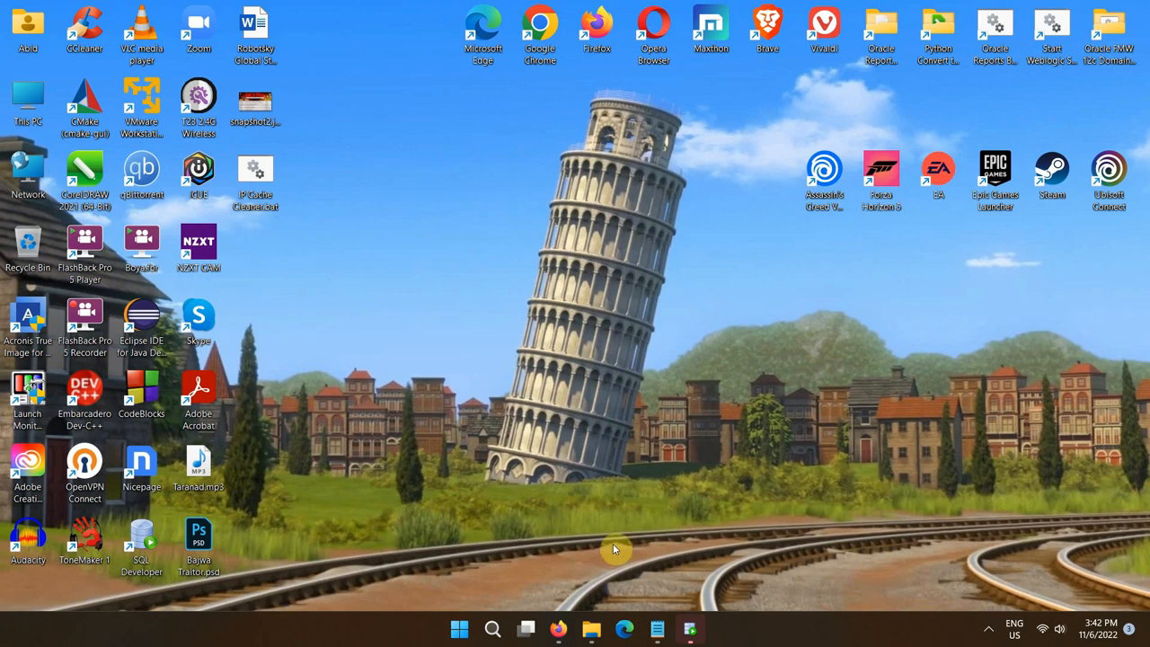
# Step: Copy the CREATE TABLE Cities statement from Code.txt and bring up SQL Developer
pyautogui.click(657, 627)
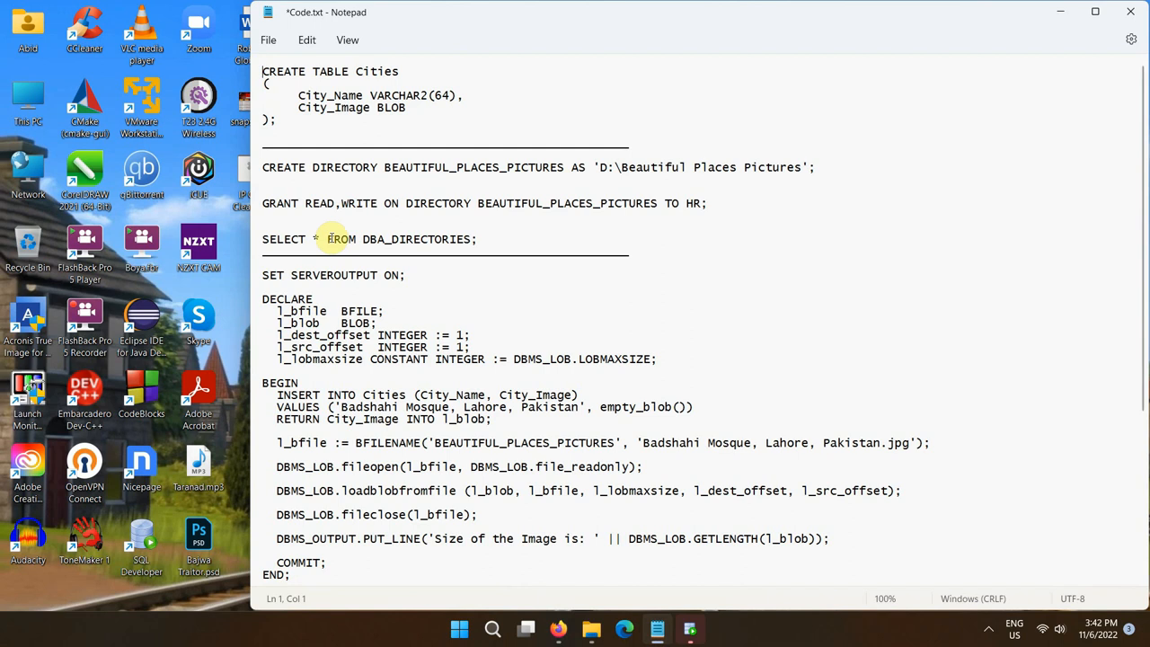
pyautogui.moveTo(262, 71); pyautogui.dragTo(262, 119)
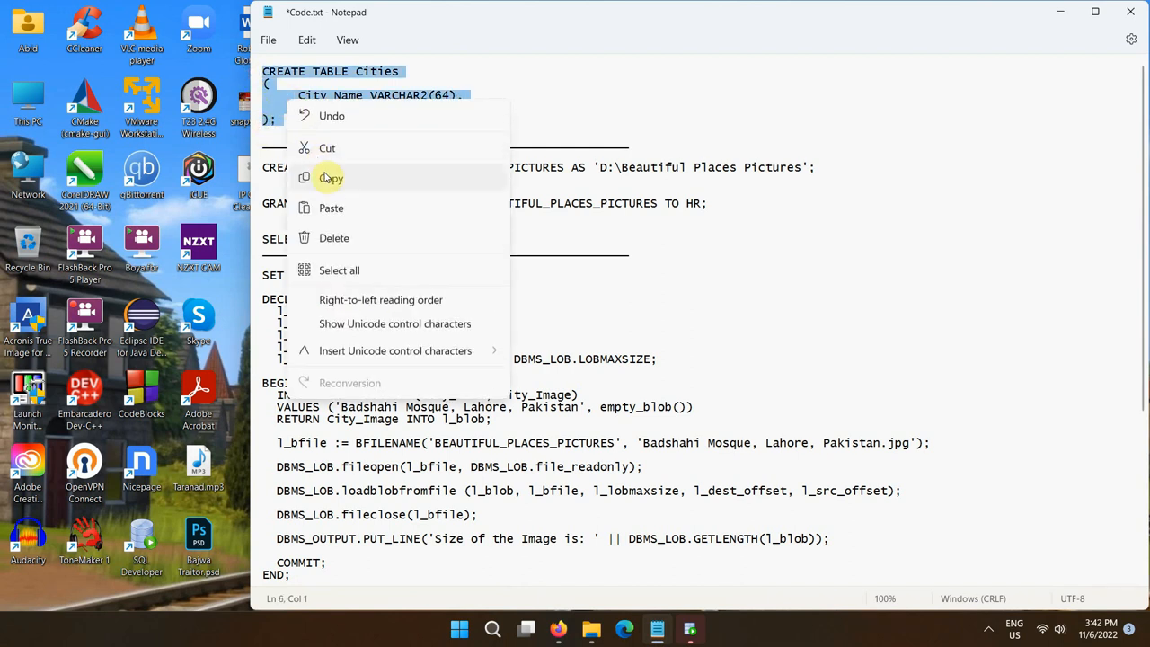
pyautogui.click(330, 178)
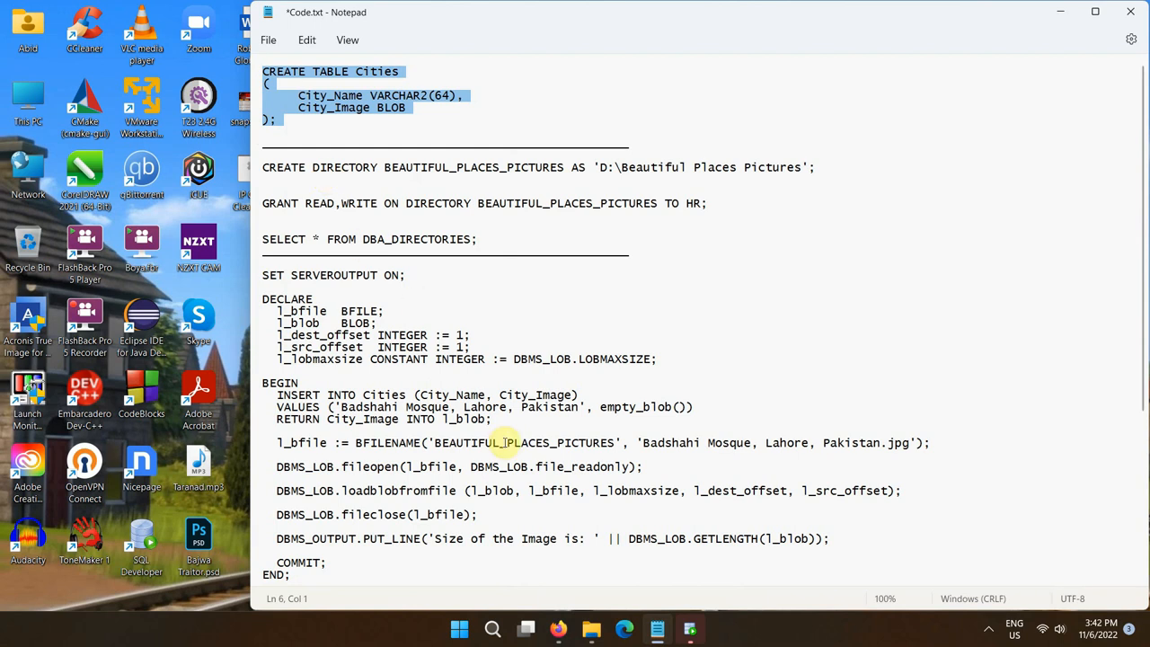
pyautogui.click(691, 628)
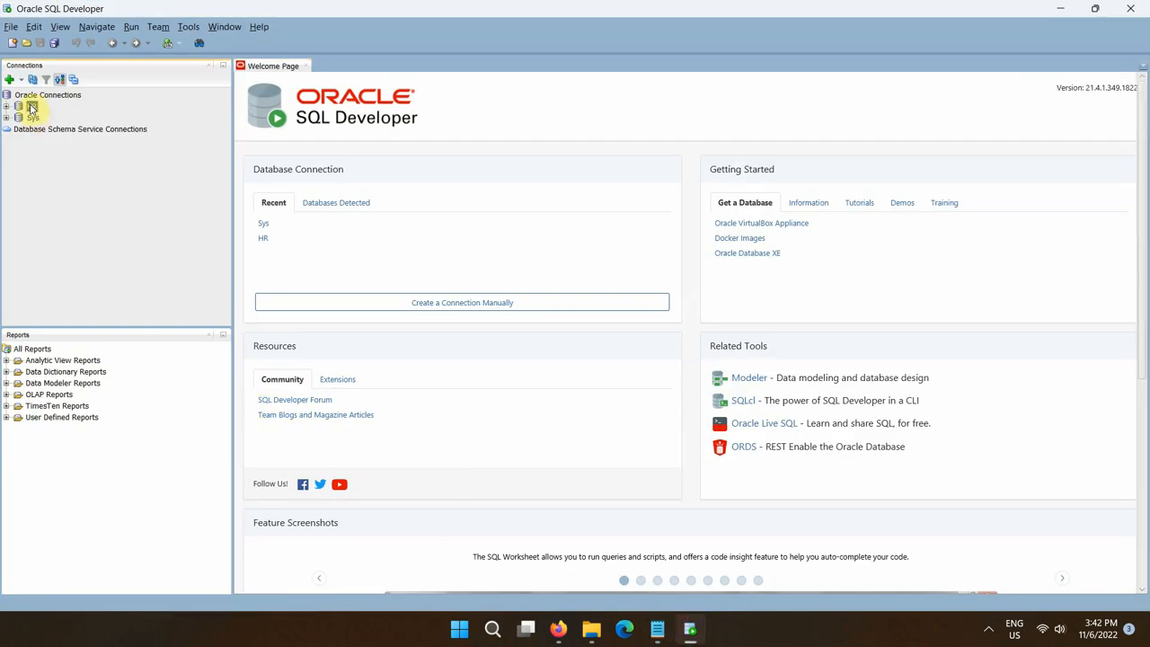
# Step: Connect to HR and run the pasted CREATE TABLE Cities statement with its BLOB image column
pyautogui.rightClick(32, 108)
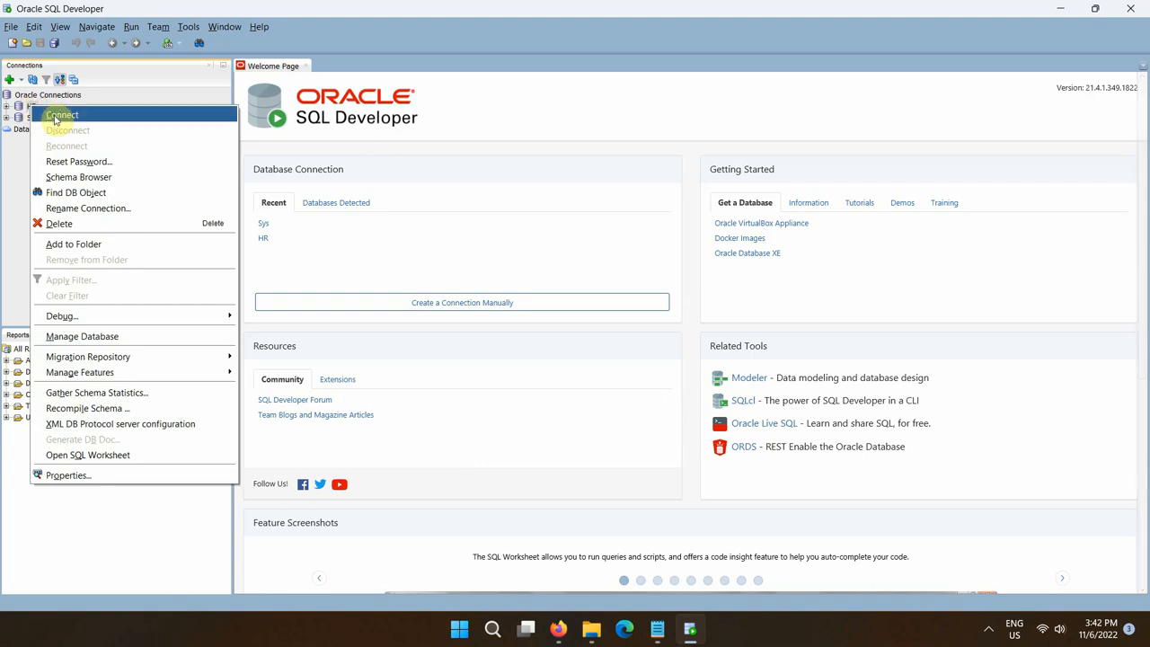
pyautogui.click(61, 114)
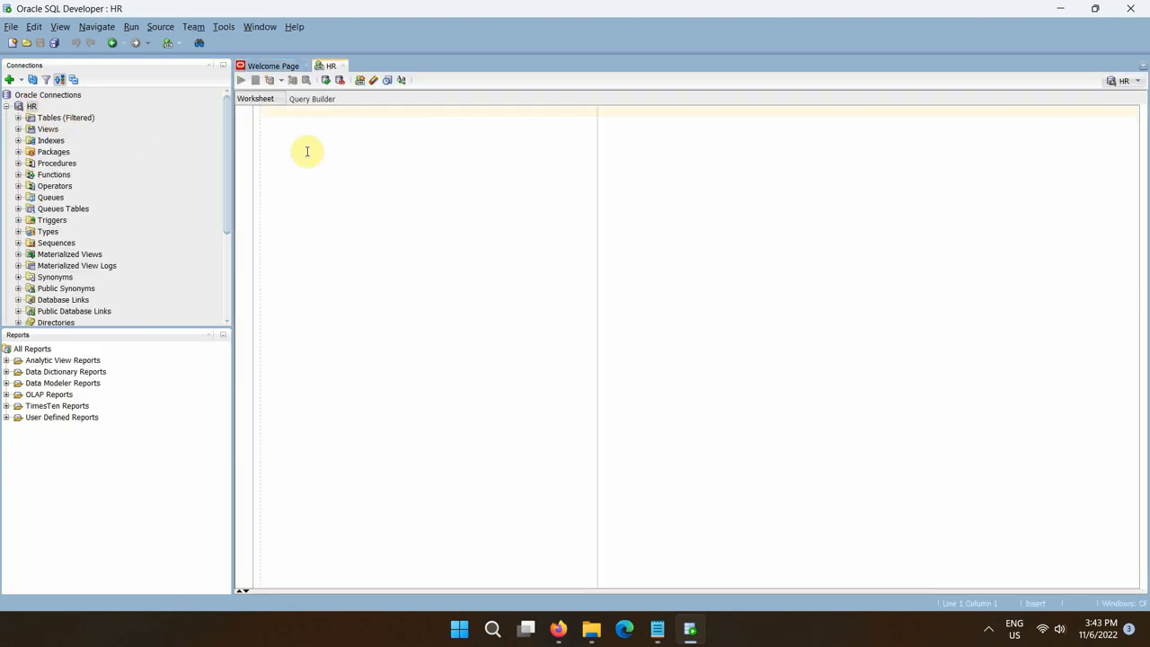
pyautogui.rightClick(307, 151)
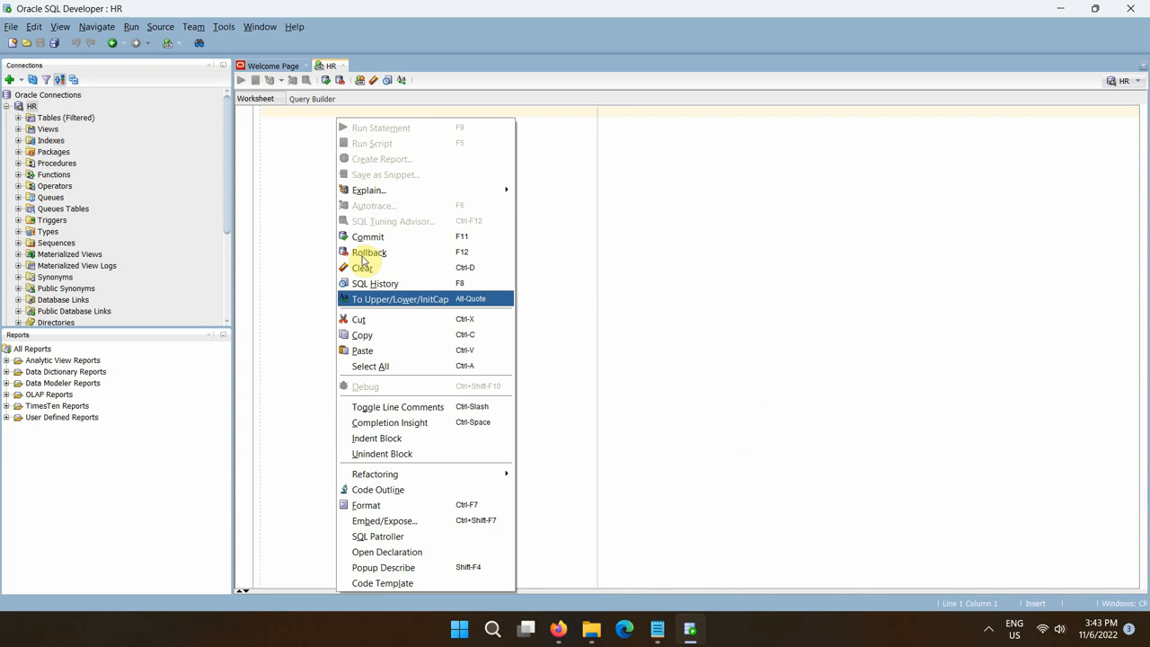
pyautogui.click(363, 346)
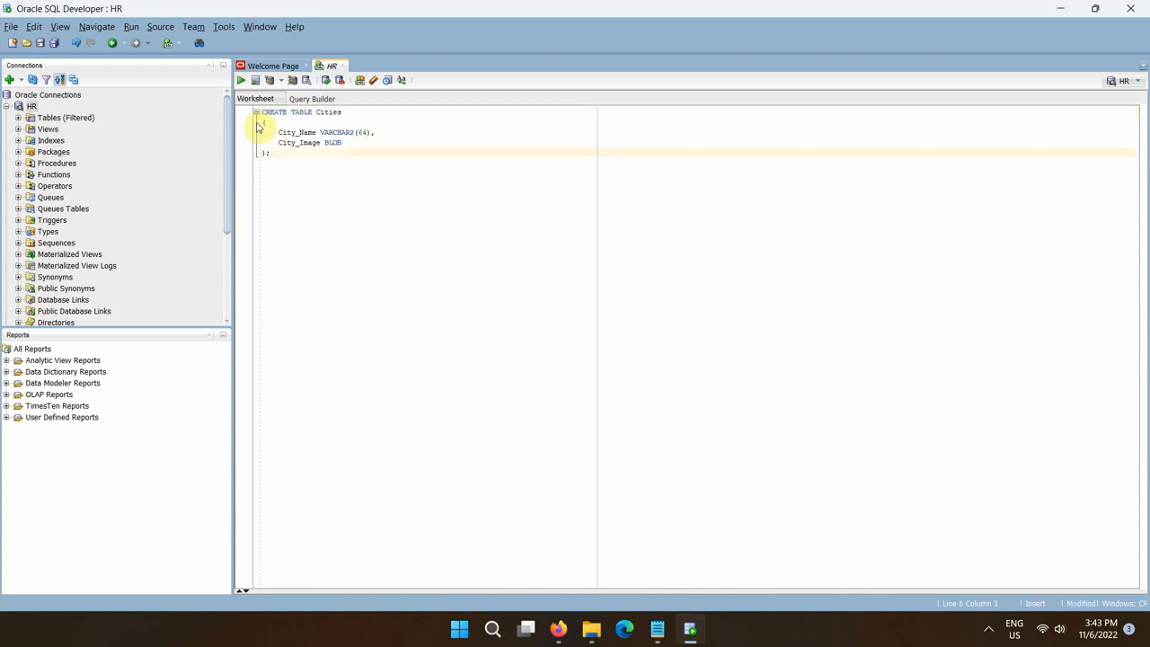
pyautogui.click(254, 80)
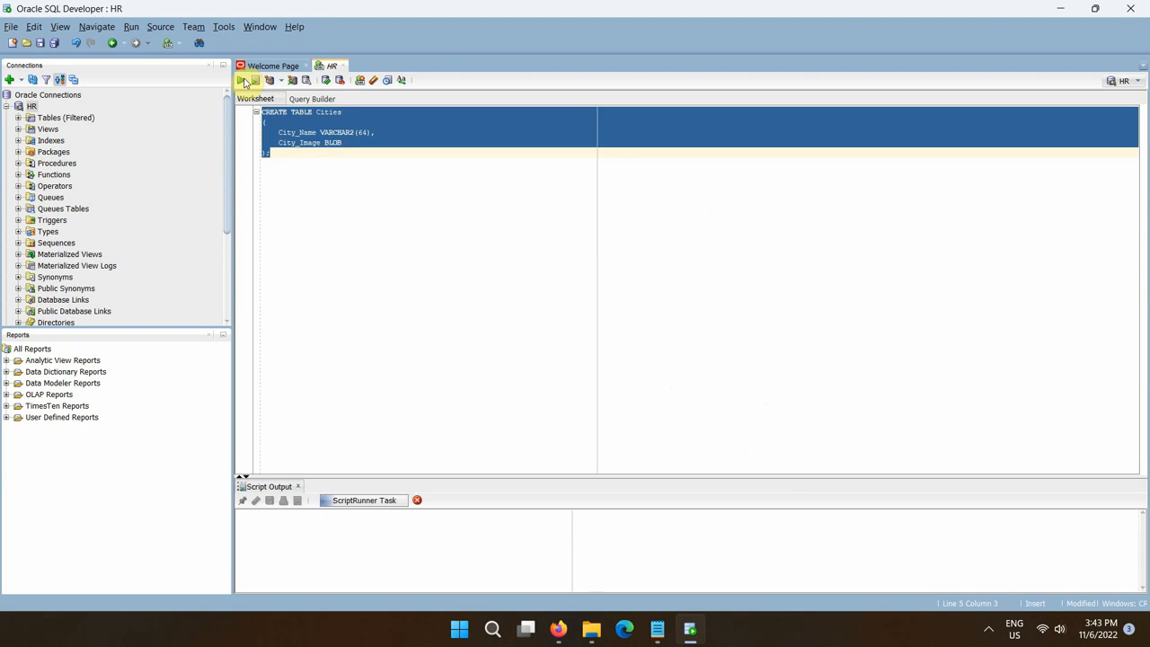
pyautogui.click(241, 80)
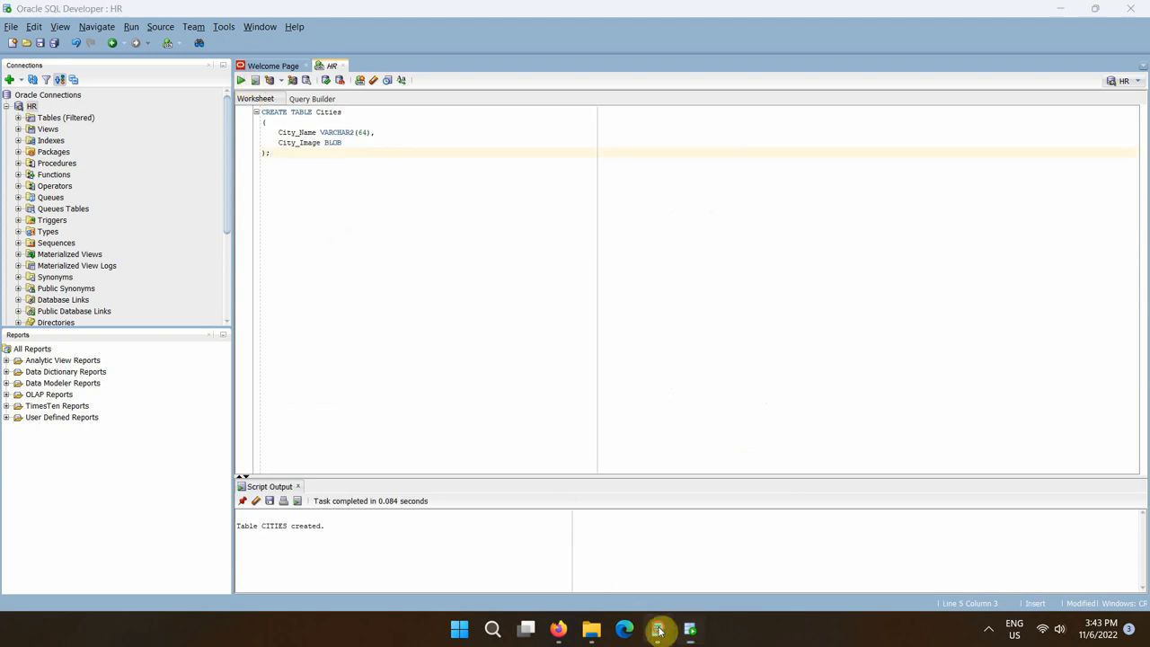
pyautogui.click(657, 628)
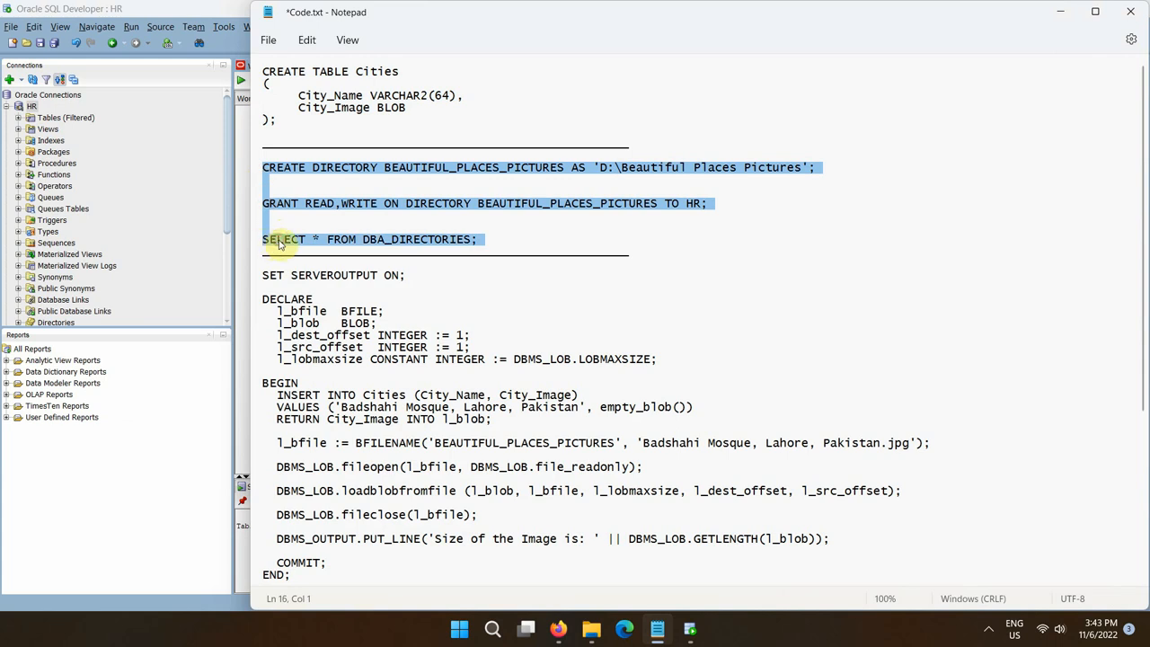
# Step: Copy the selected CREATE DIRECTORY, GRANT and DBA_DIRECTORIES query statements from Notepad
pyautogui.rightClick(282, 242)
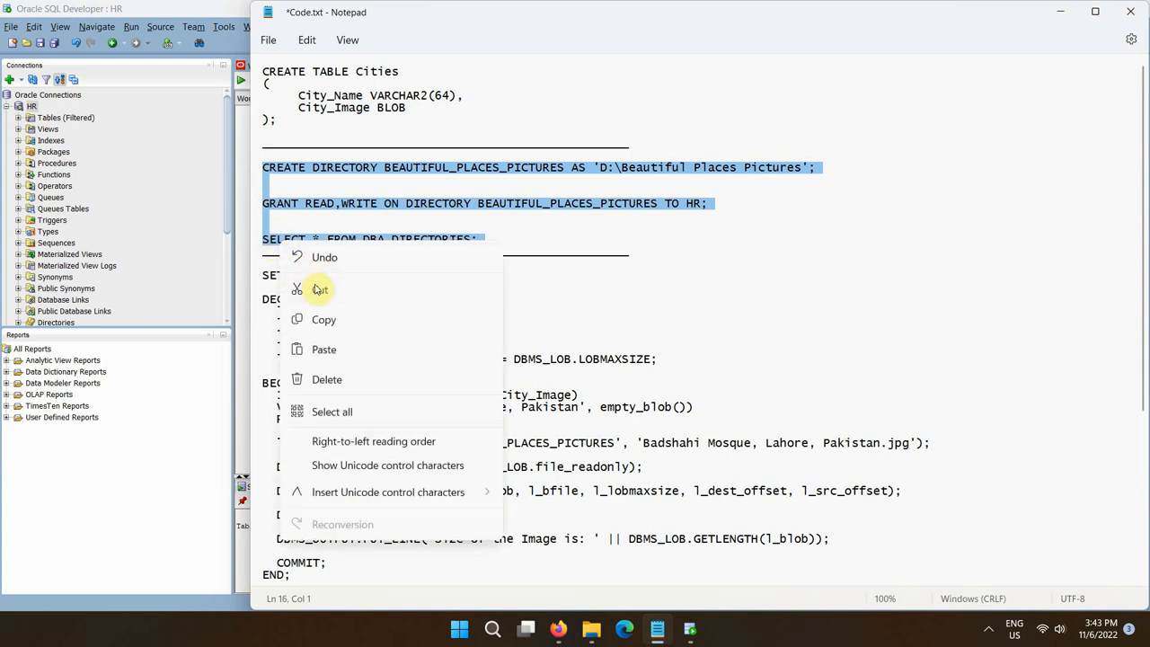
pyautogui.click(238, 184)
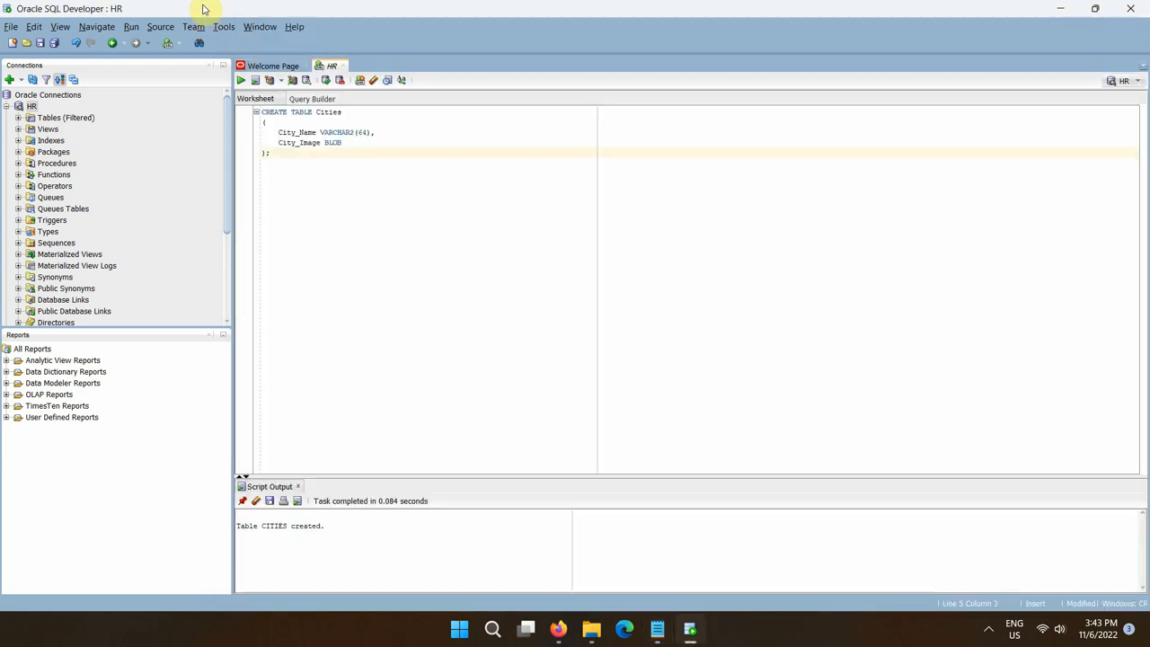
# Step: As Sys, run the script creating BEAUTIFUL_PLACES_PICTURES, granting HR read/write, and listing directories
pyautogui.click(9, 106)
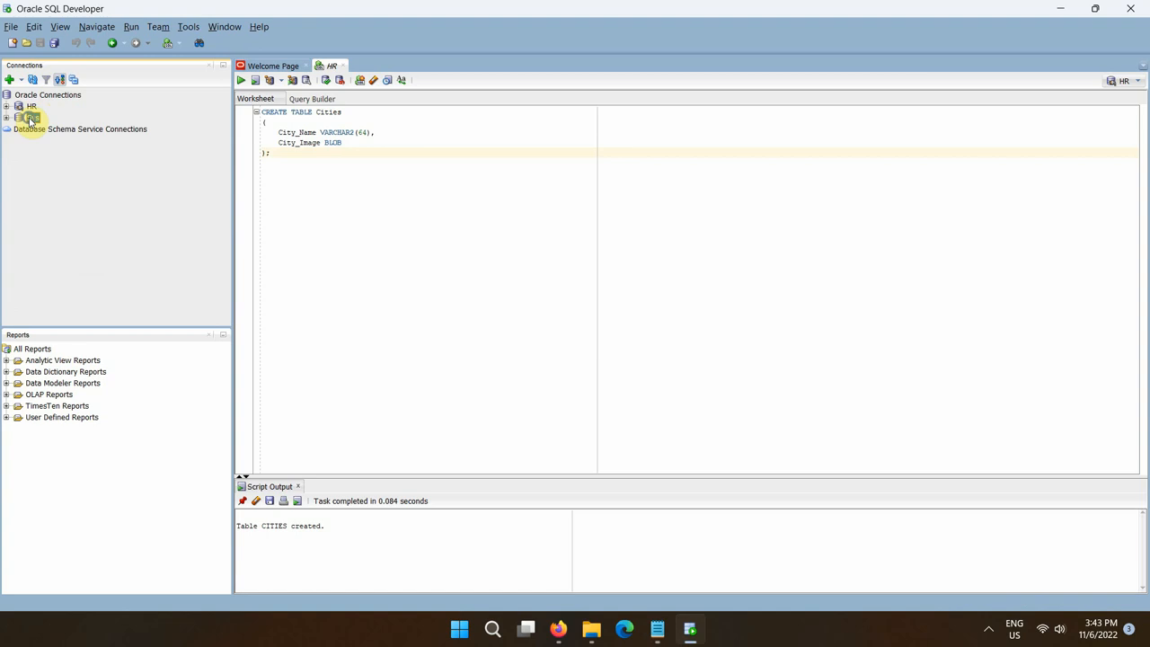
pyautogui.click(34, 117)
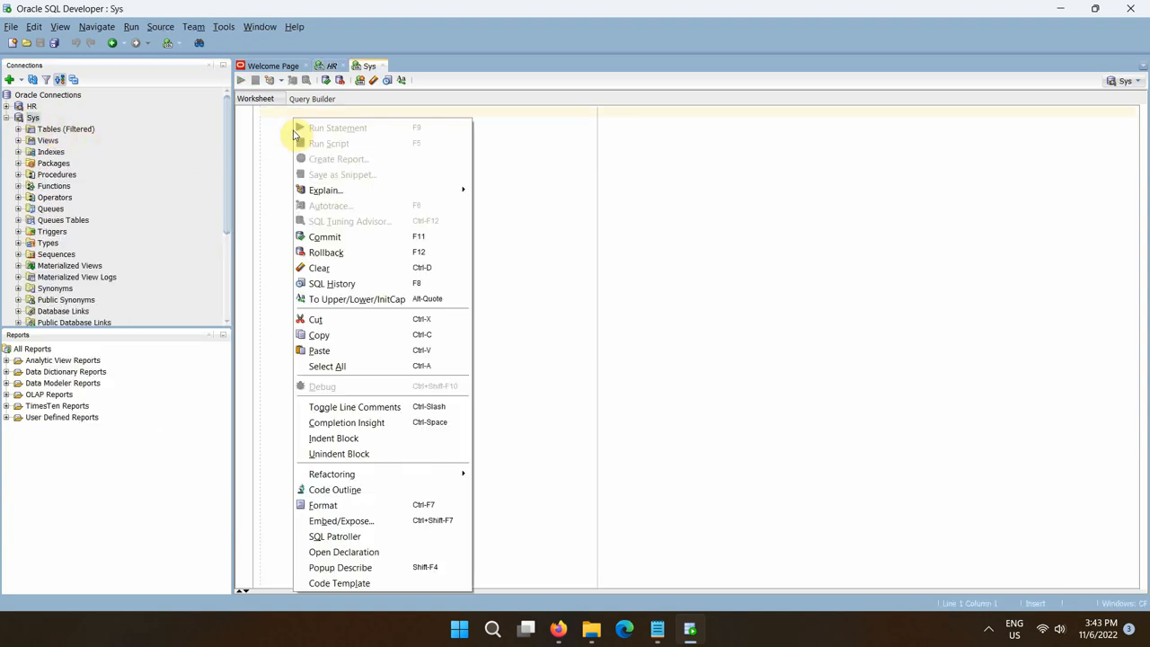
pyautogui.moveTo(320, 350)
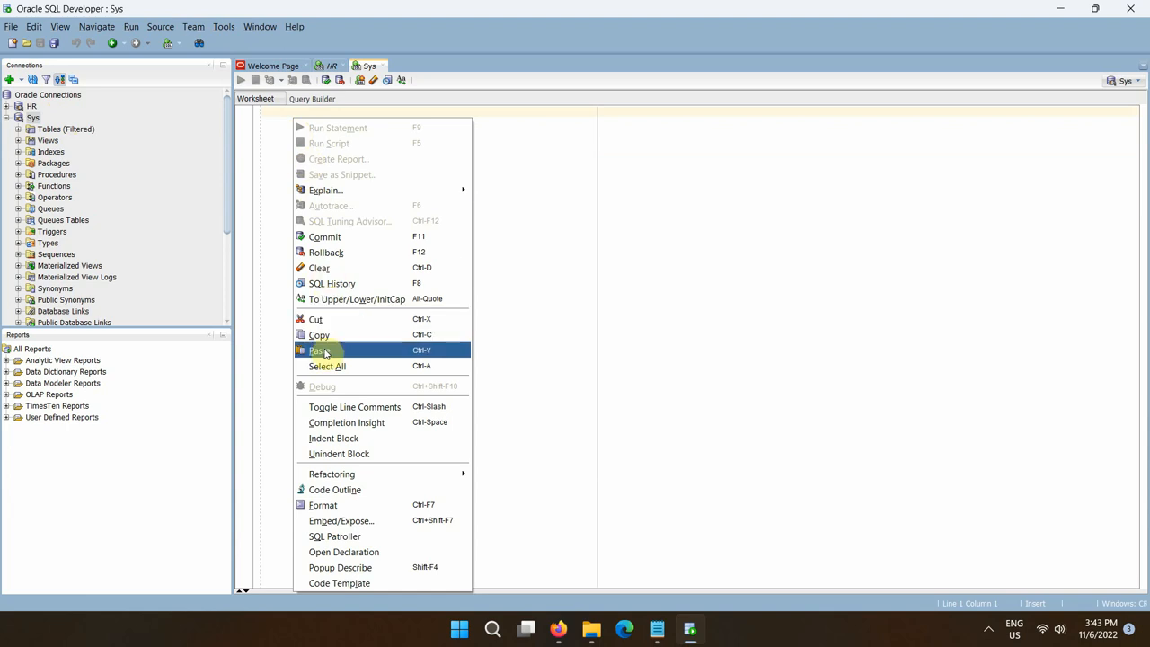
pyautogui.click(318, 350)
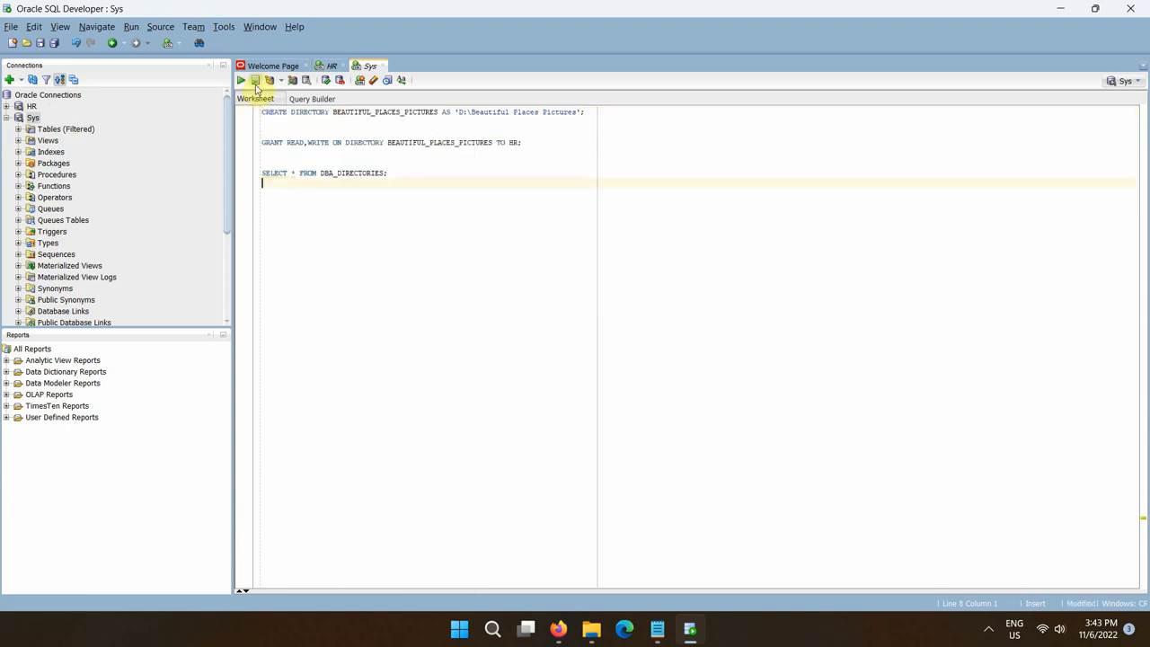
pyautogui.click(256, 80)
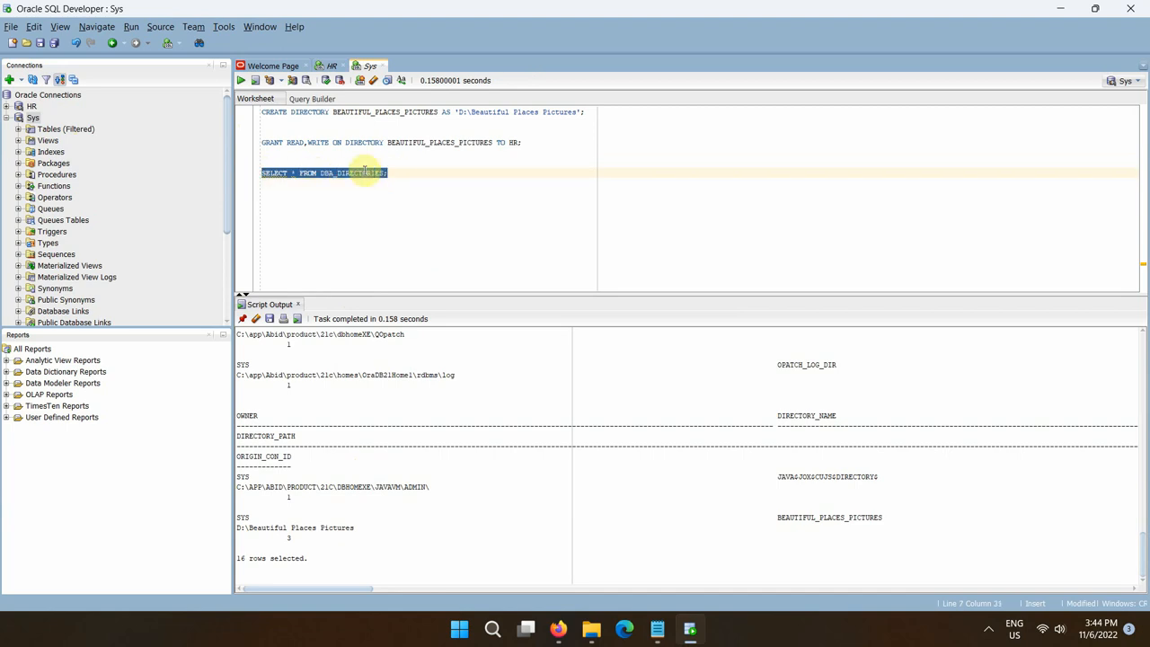
# Step: Rerun the DBA_DIRECTORIES query and check BEAUTIFUL_PLACES_PICTURES maps to D:\Beautiful Places Pictures
pyautogui.click(240, 80)
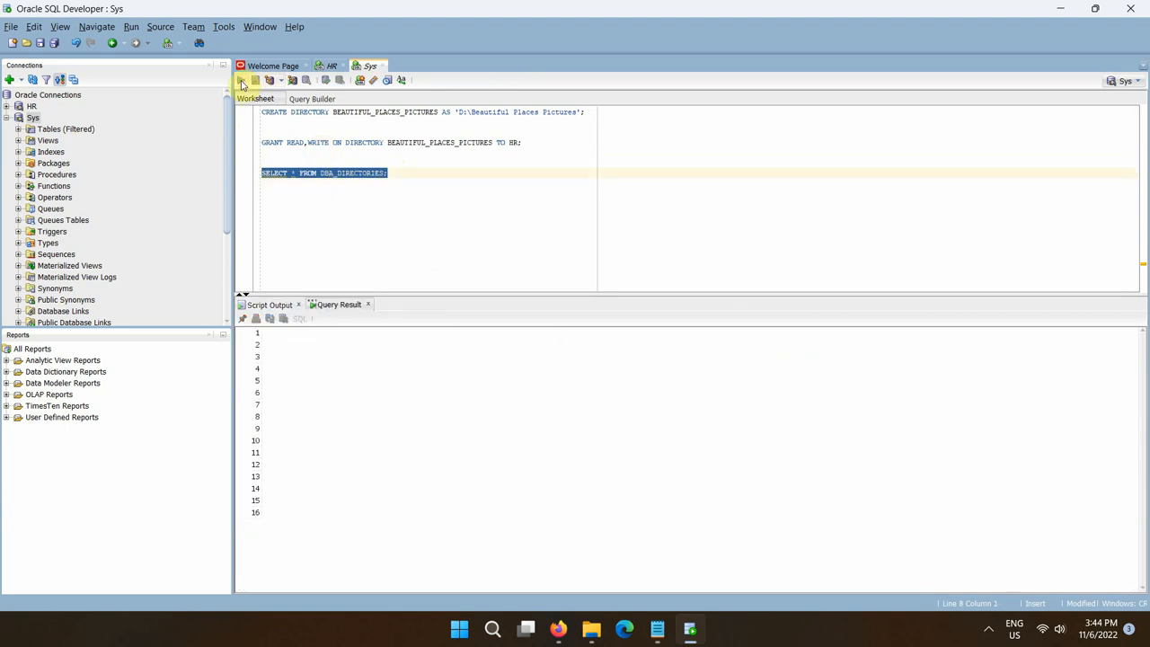
pyautogui.click(240, 80)
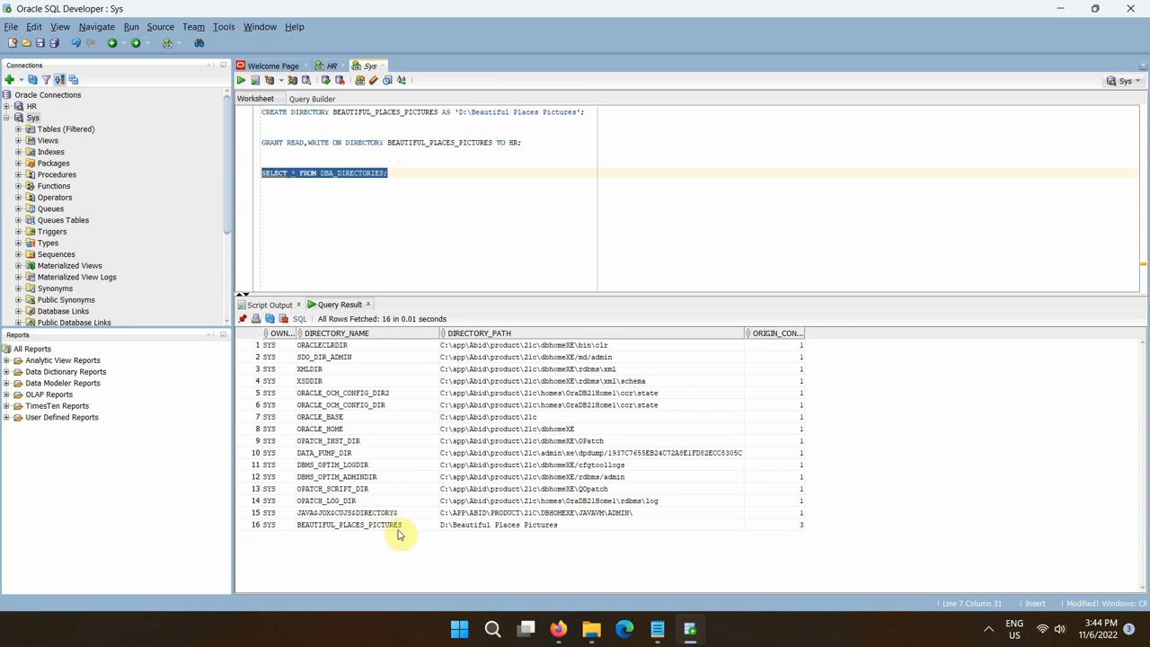
pyautogui.click(349, 523)
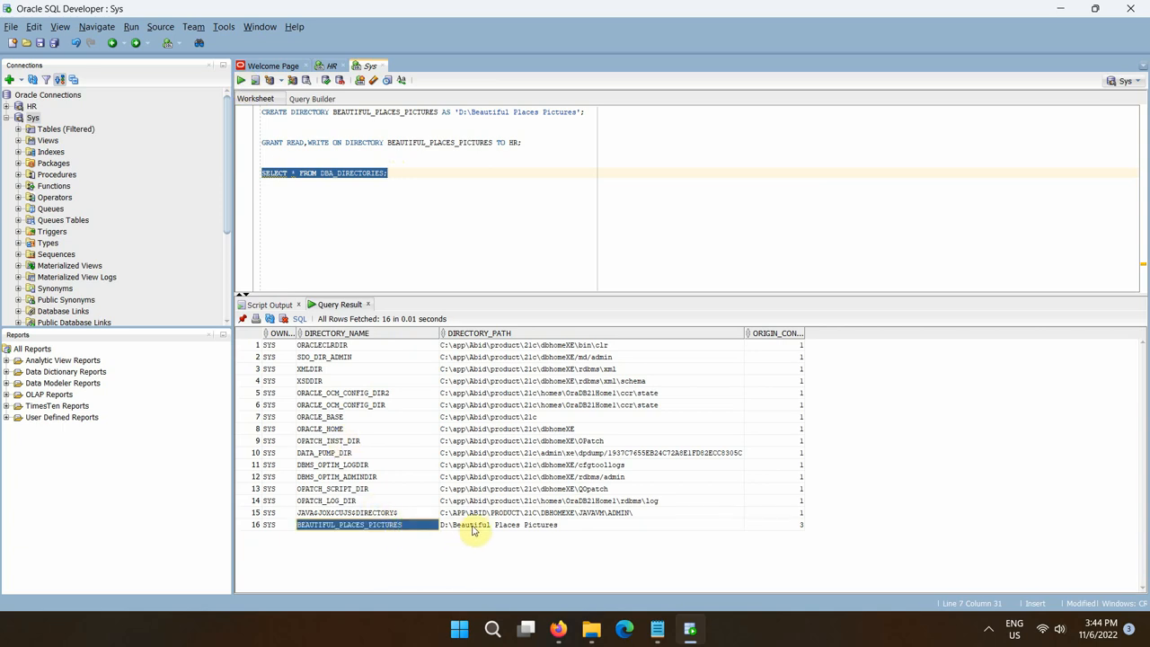
pyautogui.click(500, 523)
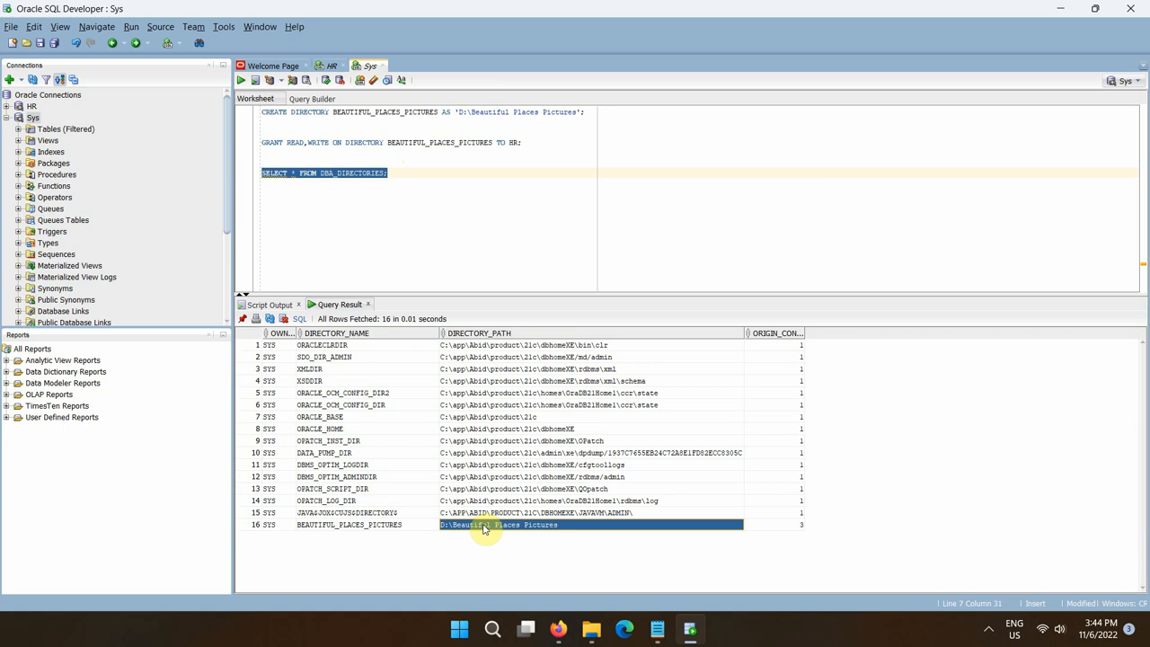
pyautogui.click(591, 627)
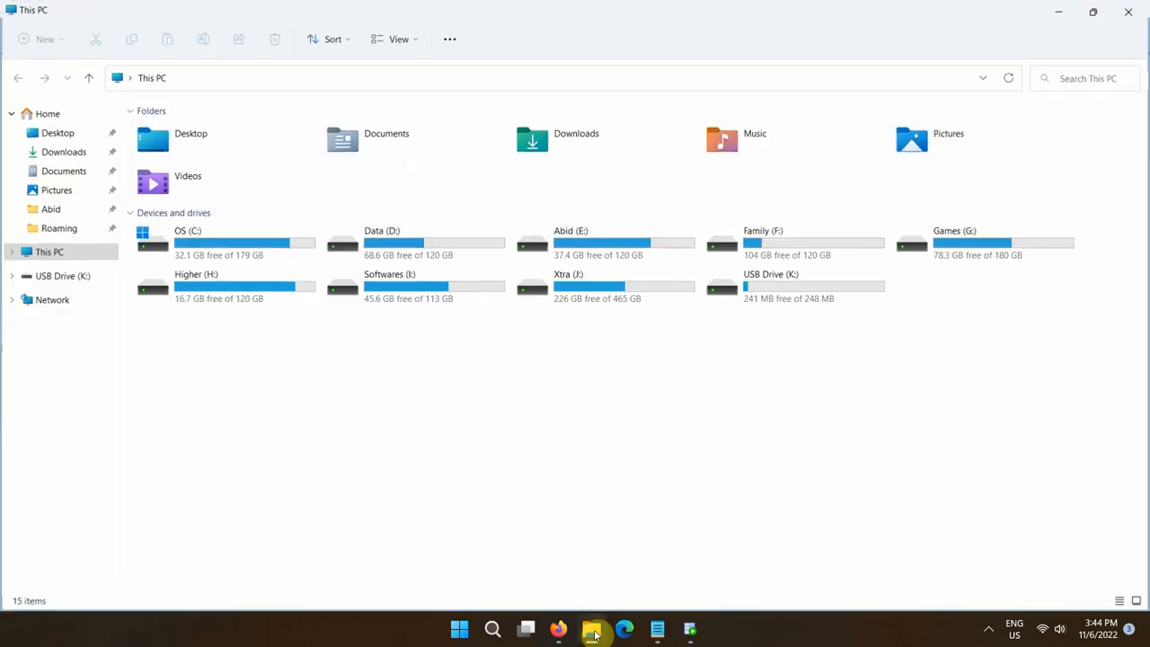
# Step: Move both .jpg photos on Data (D:) into Beautiful Places Pictures, approving the permission prompt for all items
pyautogui.click(414, 242)
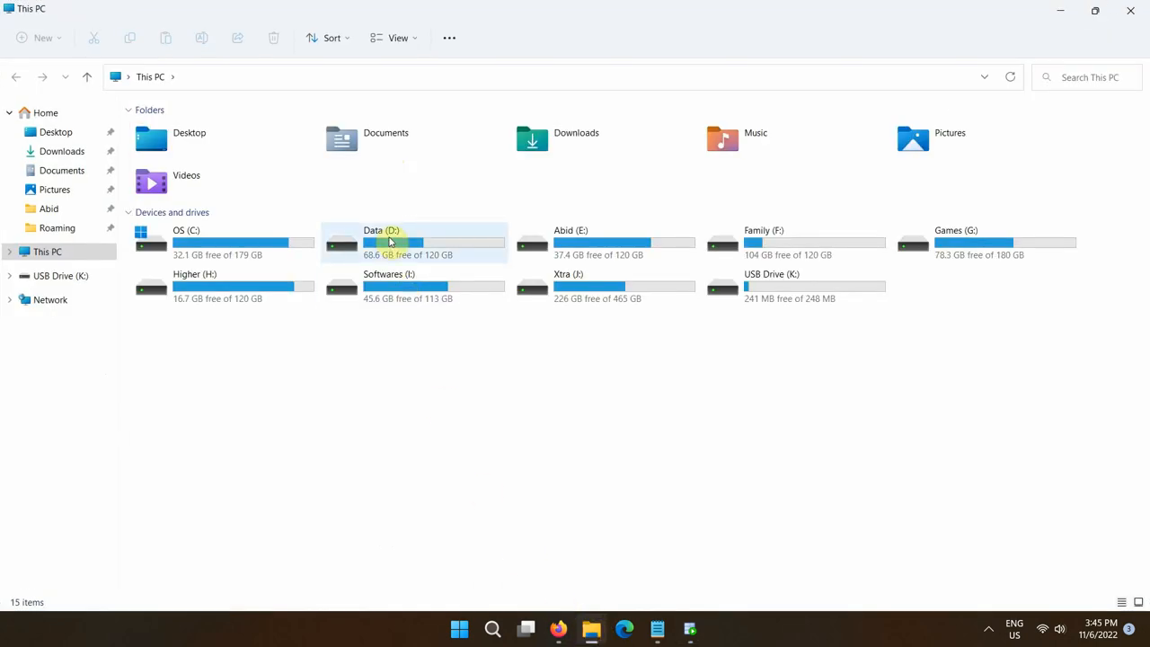
pyautogui.doubleClick(372, 242)
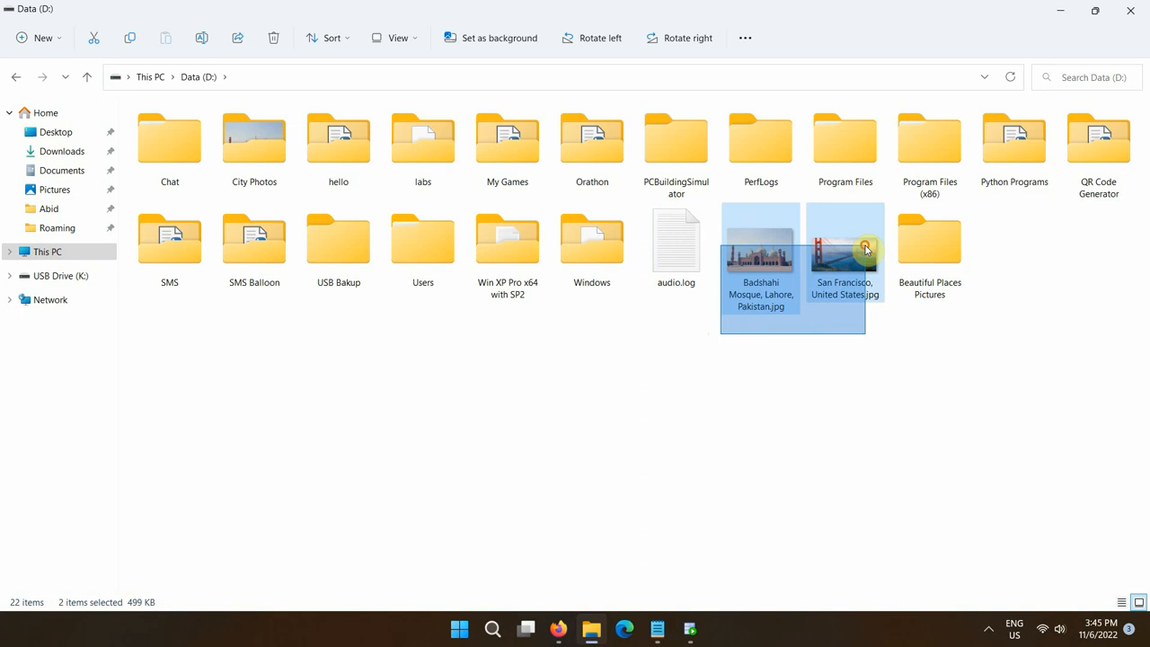
pyautogui.moveTo(845, 243); pyautogui.dragTo(929, 243)
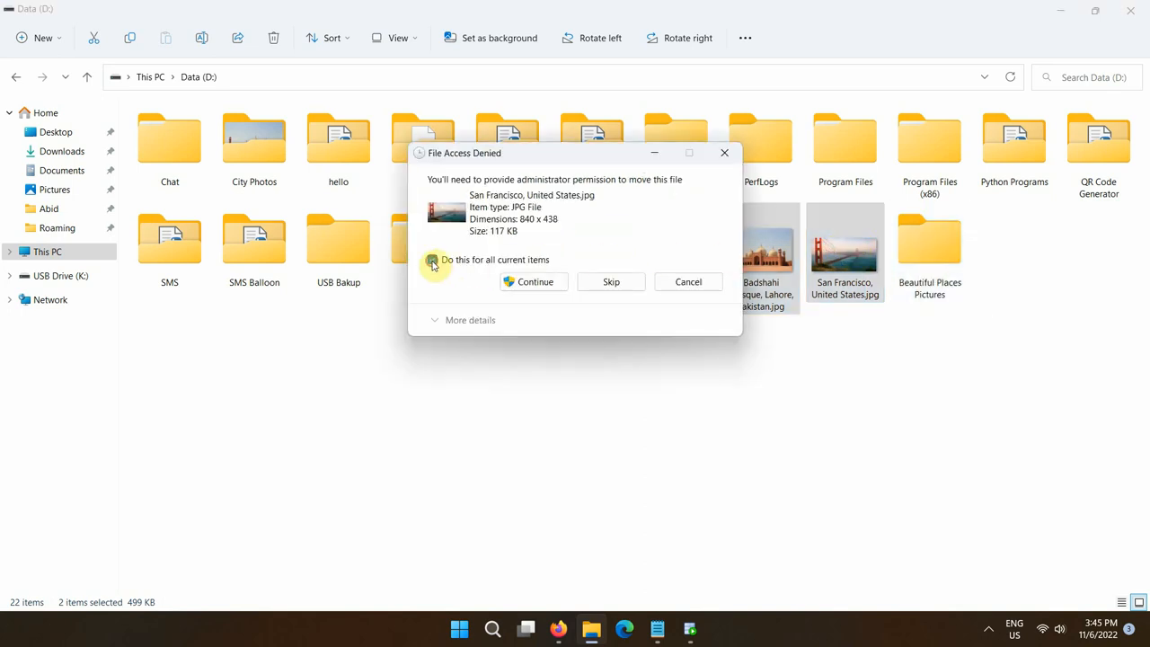
pyautogui.click(432, 260)
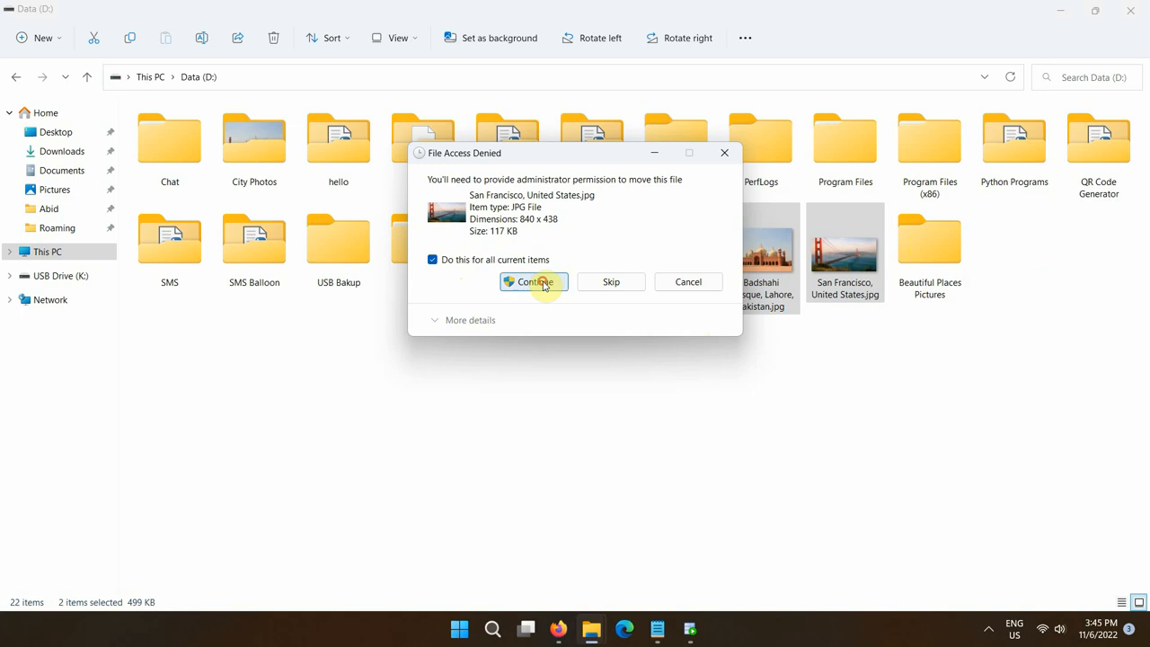
pyautogui.click(533, 281)
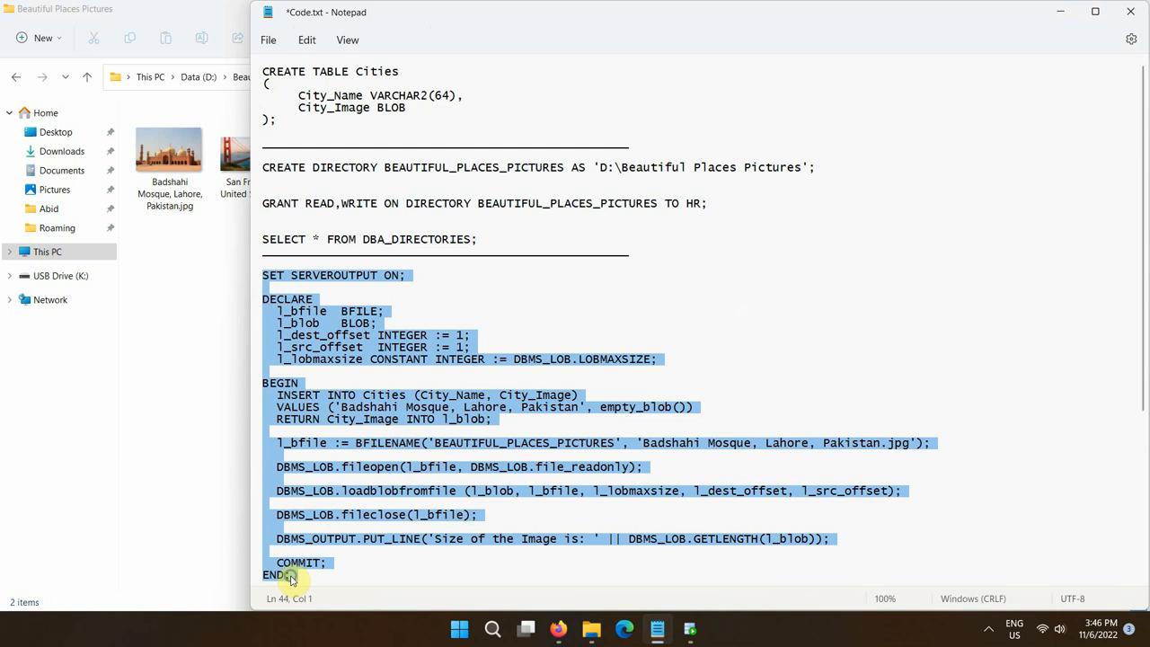
# Step: Copy the selected mosque image-loading PL/SQL block from Code.txt
pyautogui.rightClick(292, 575)
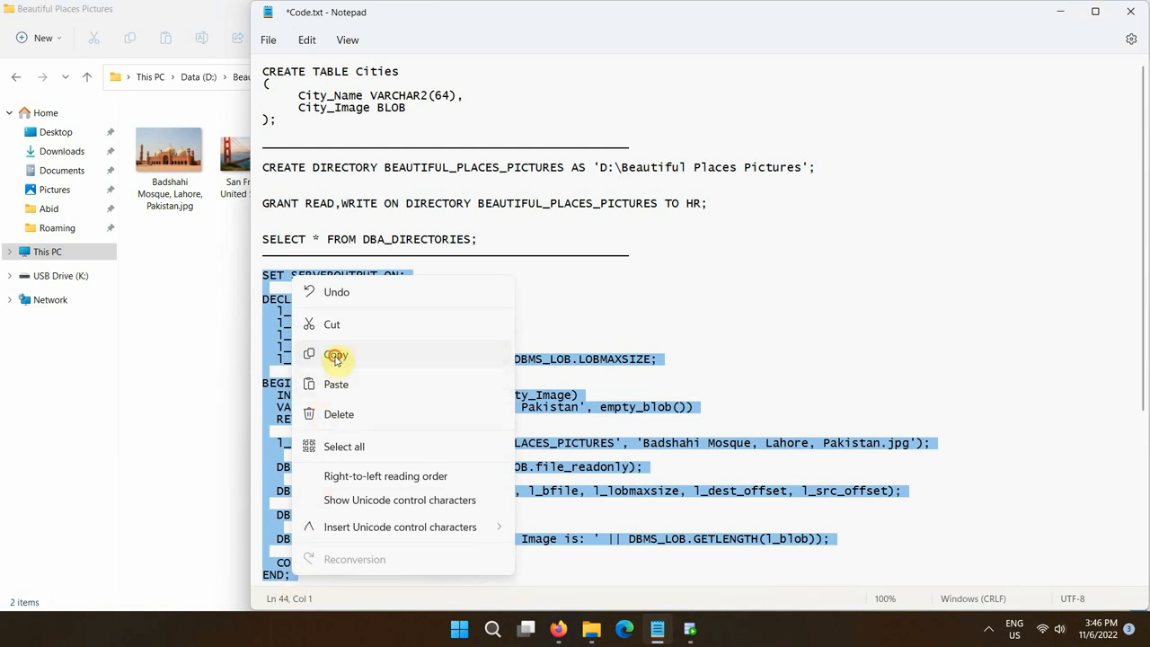
pyautogui.click(336, 355)
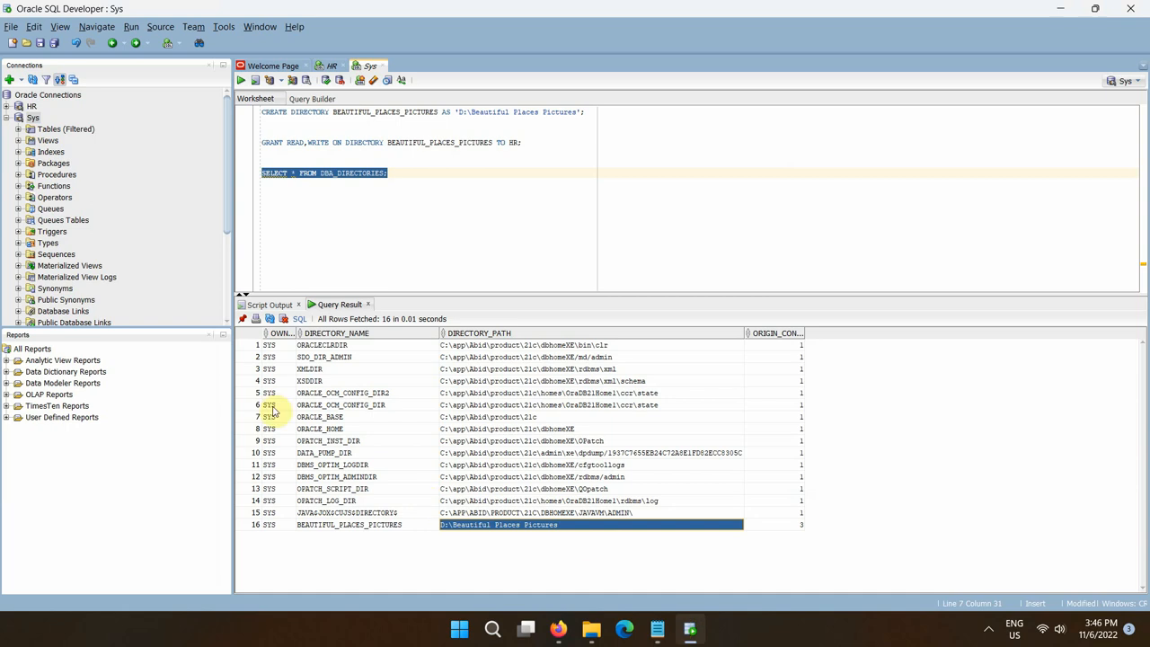
# Step: Disconnect Sys and run the pasted image-loading PL/SQL block as a script in the HR worksheet
pyautogui.rightClick(32, 117)
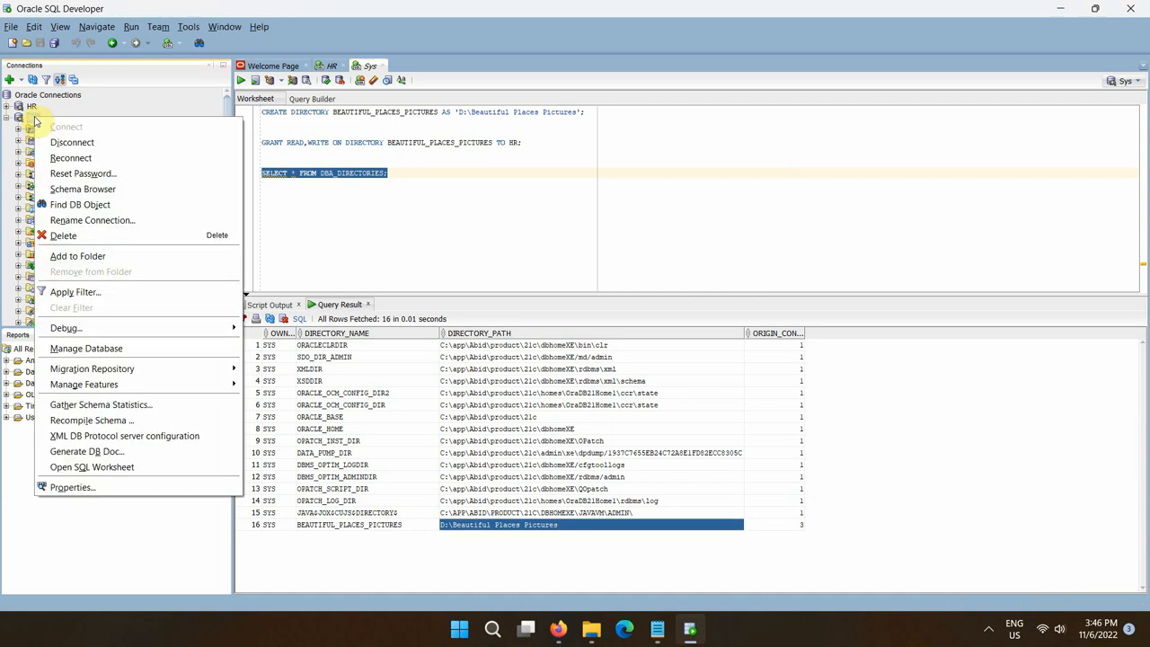
pyautogui.click(108, 148)
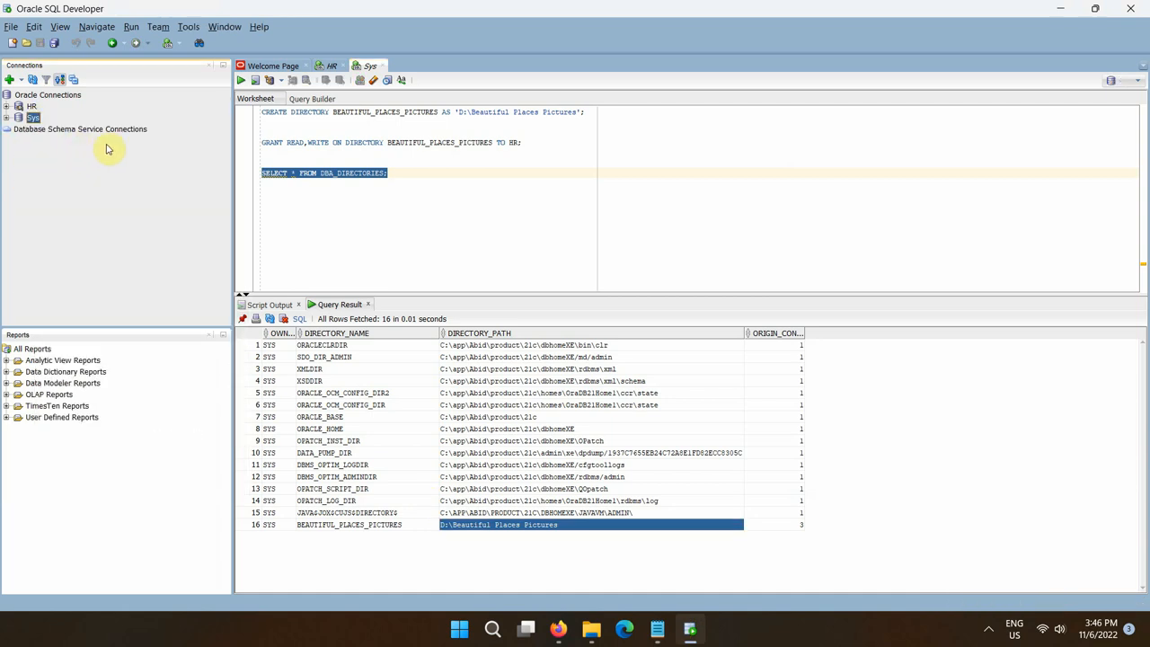
pyautogui.click(329, 64)
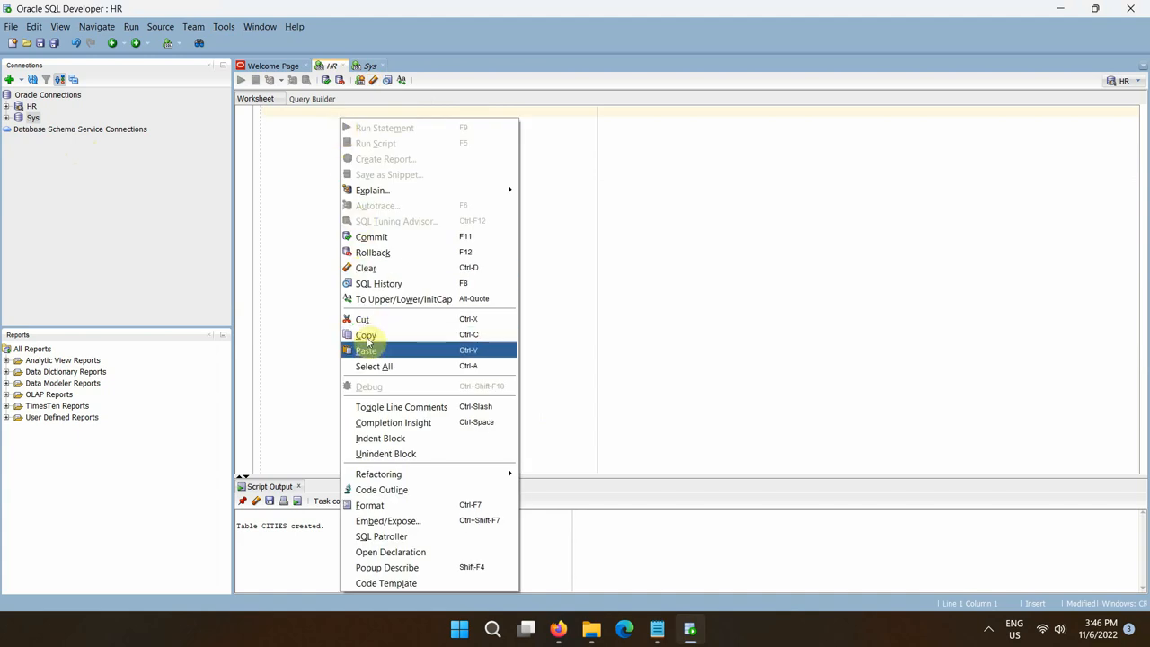
pyautogui.click(367, 350)
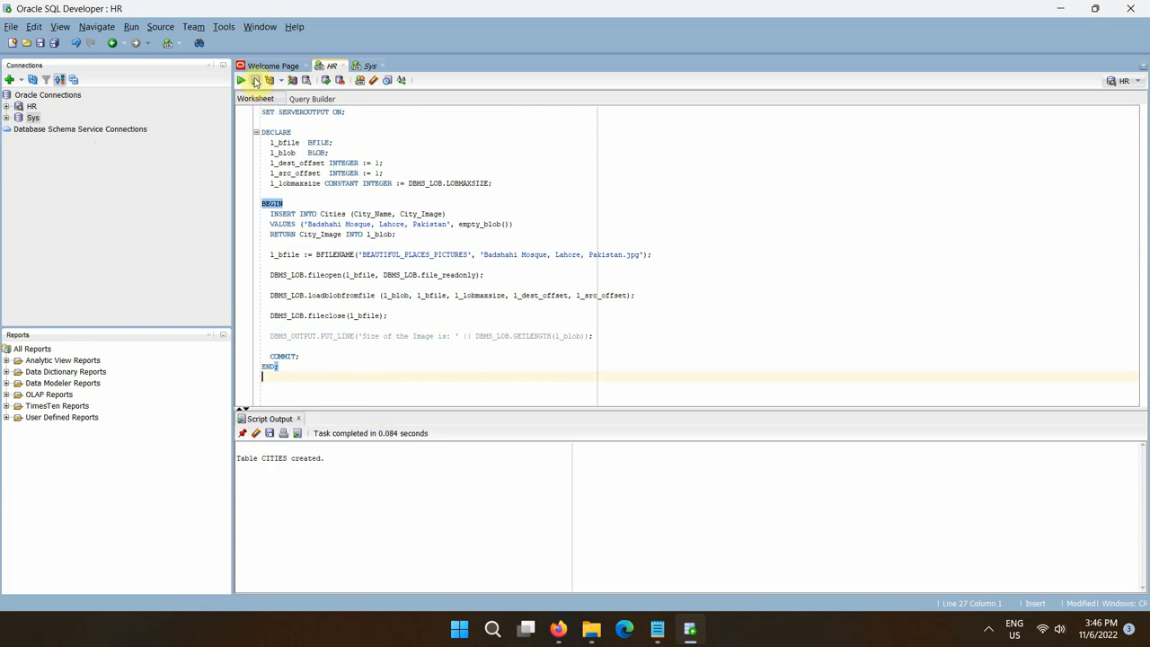
pyautogui.click(254, 80)
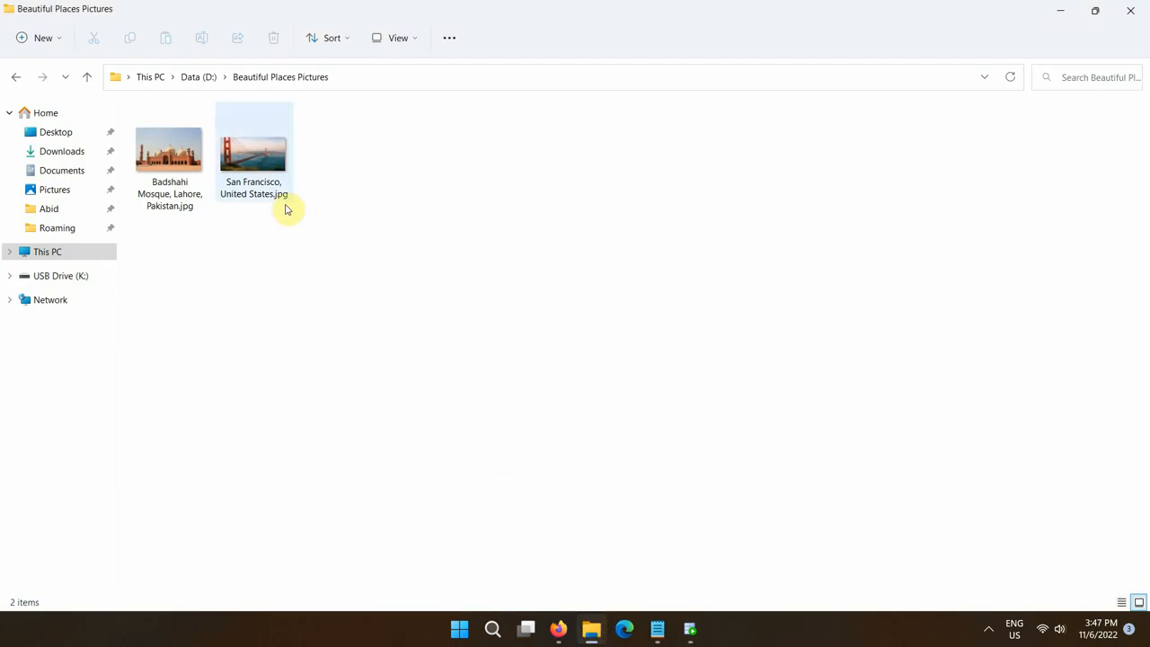
# Step: Copy the San Francisco photo's file name and return to SQL Developer's successful load output
pyautogui.click(254, 153)
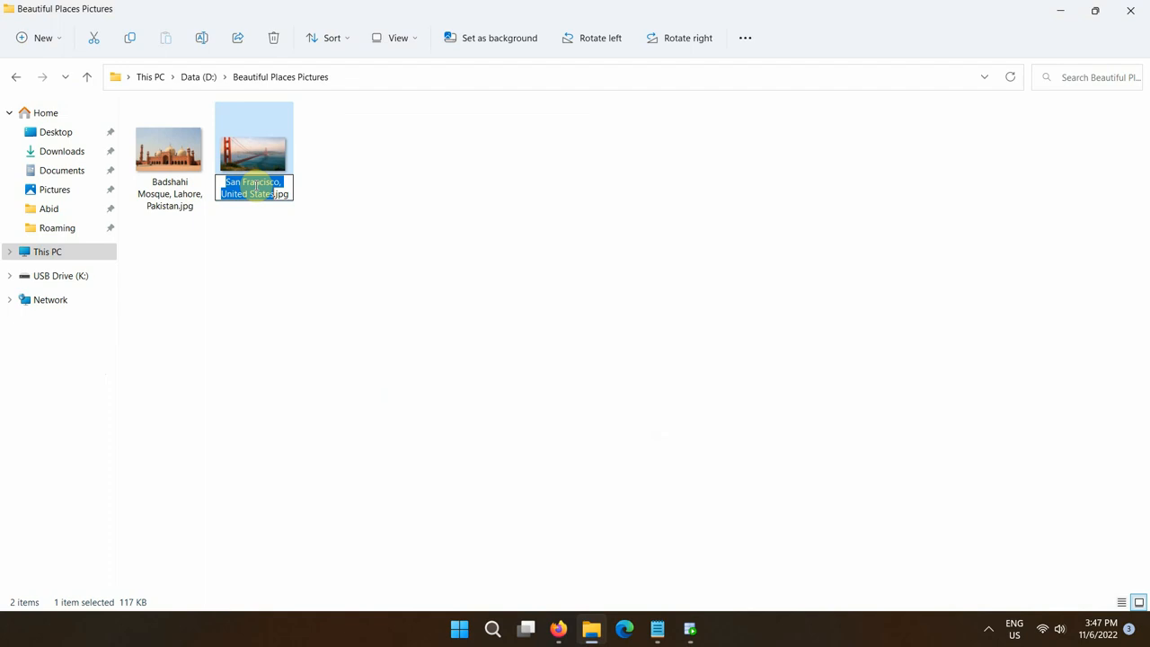
pyautogui.rightClick(254, 186)
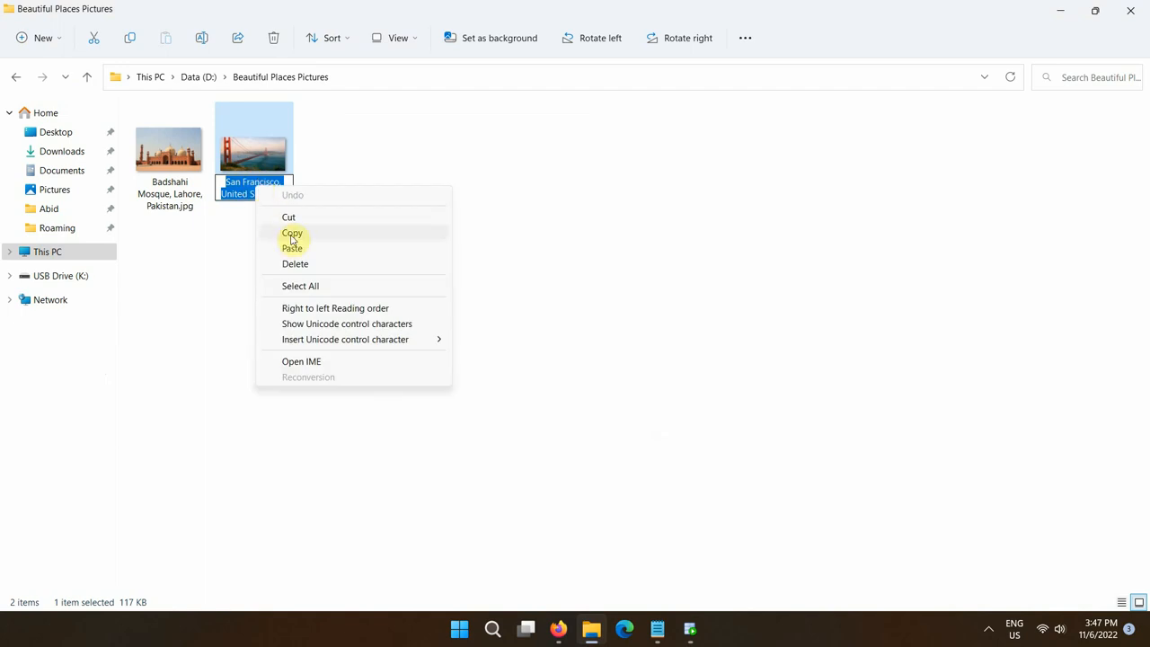
pyautogui.click(404, 395)
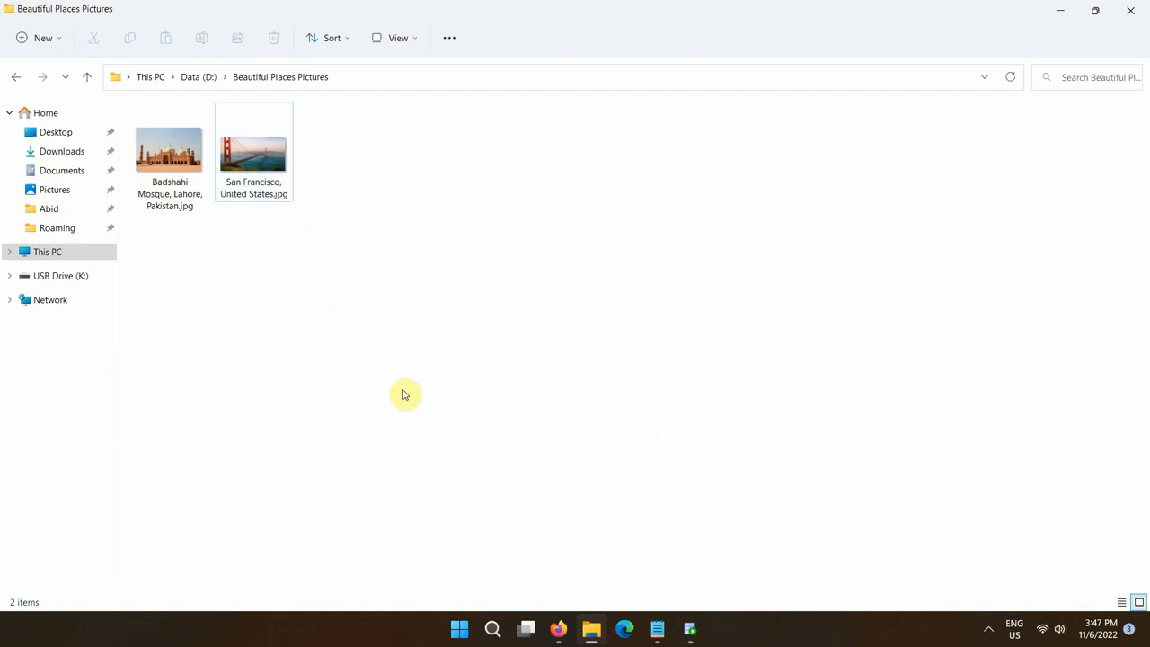
pyautogui.click(690, 629)
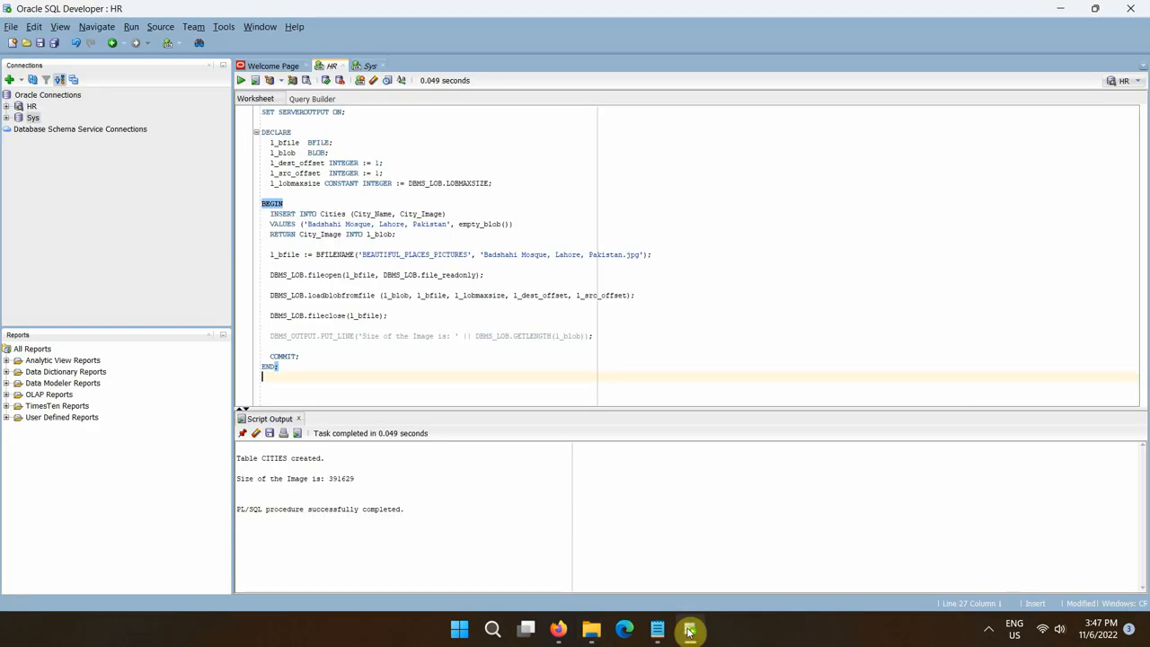